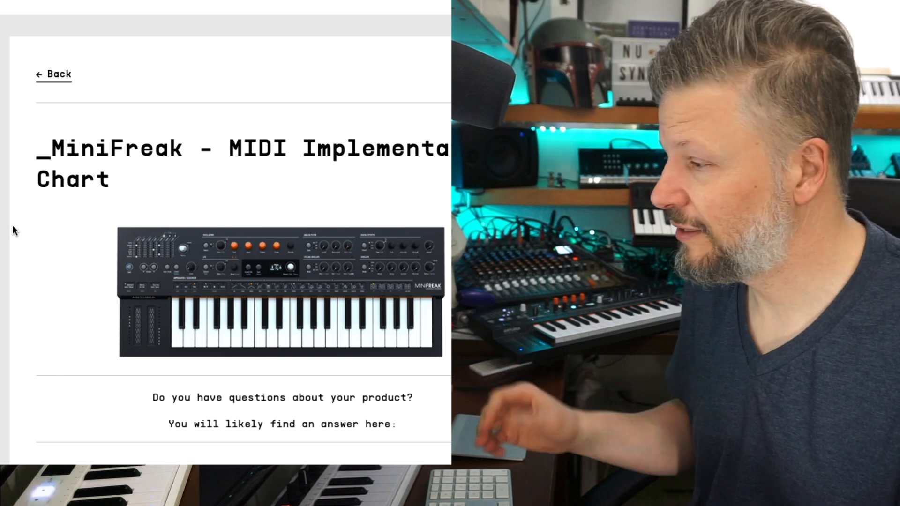
# - Scroll the MiniFreak MIDI chart down to Analog Filter Cutoff, CC 74
pyautogui.scroll(-3)
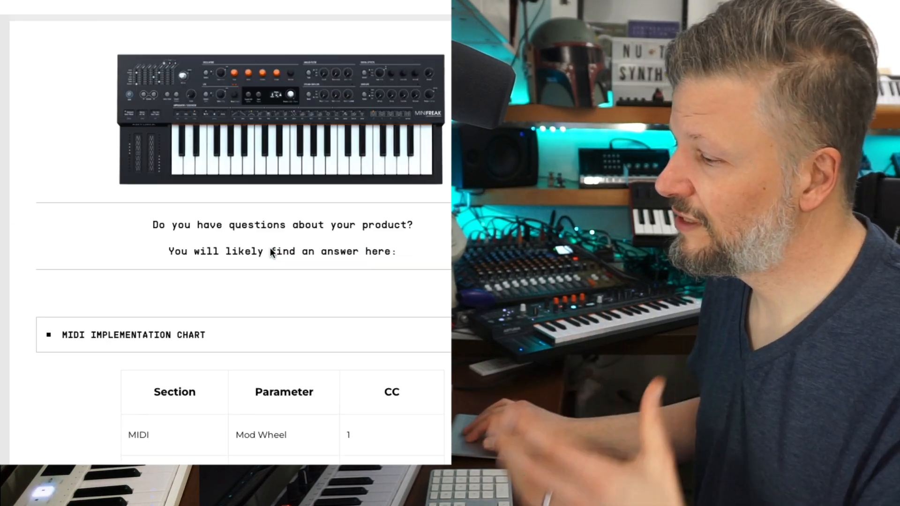
pyautogui.scroll(-3)
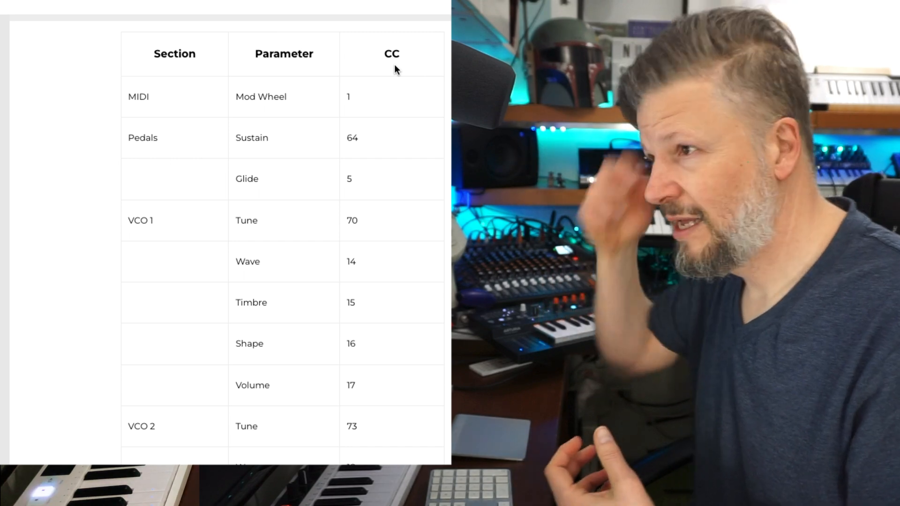
pyautogui.scroll(-3)
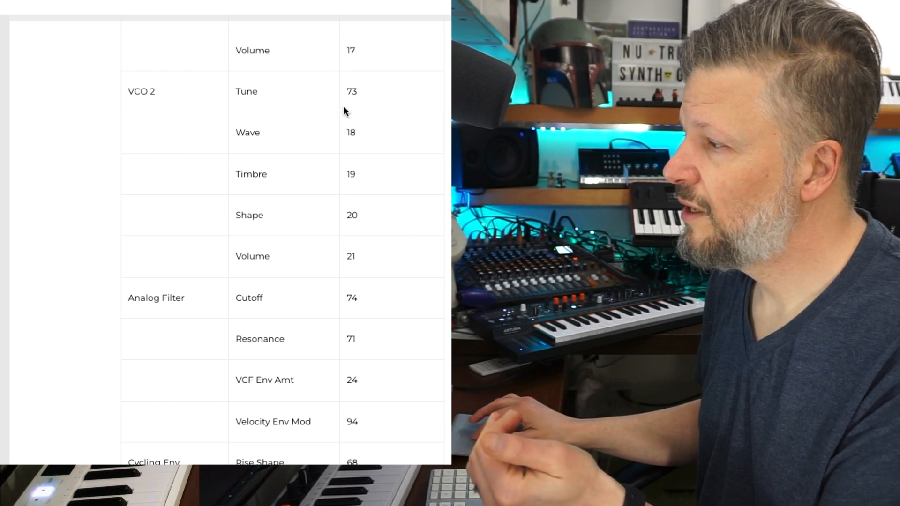
pyautogui.moveTo(123, 299)
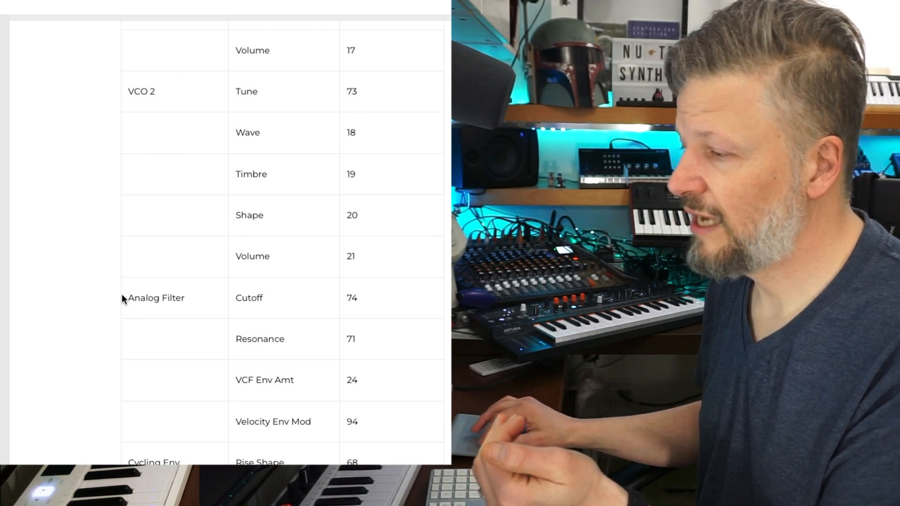
pyautogui.moveTo(359, 302)
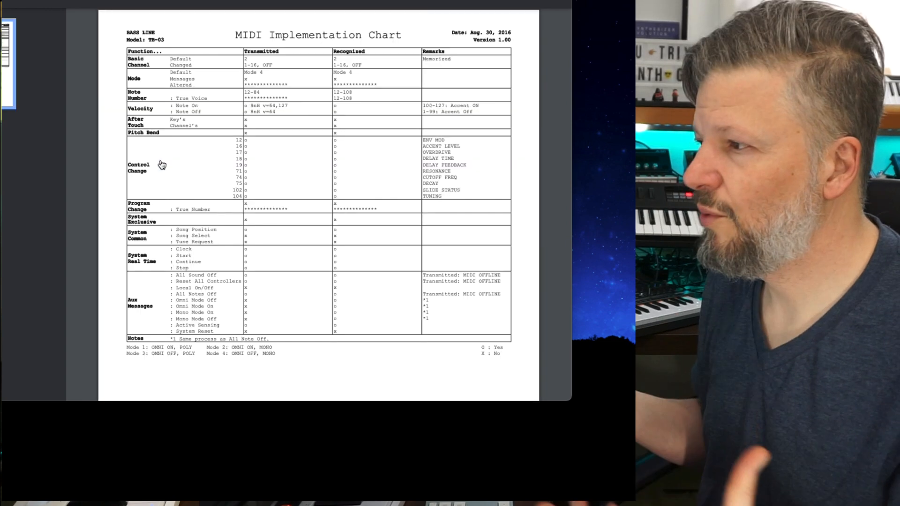
pyautogui.moveTo(239, 170)
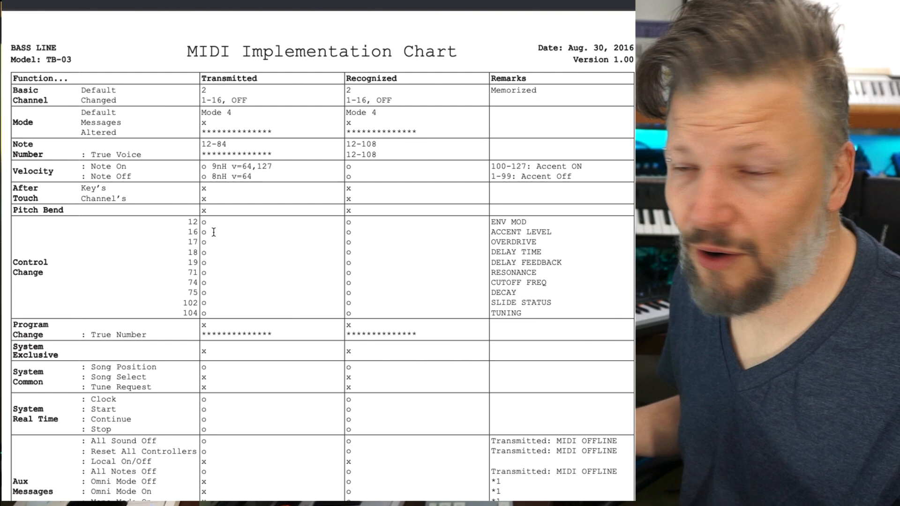
# - Scroll the TB-03 MIDI Implementation Chart PDF to its Control Change rows
pyautogui.scroll(3)
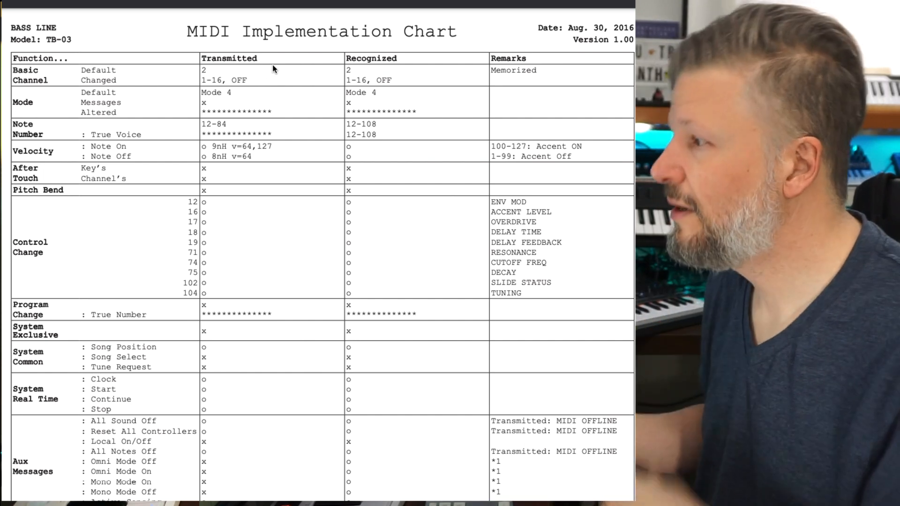
pyautogui.moveTo(442, 77)
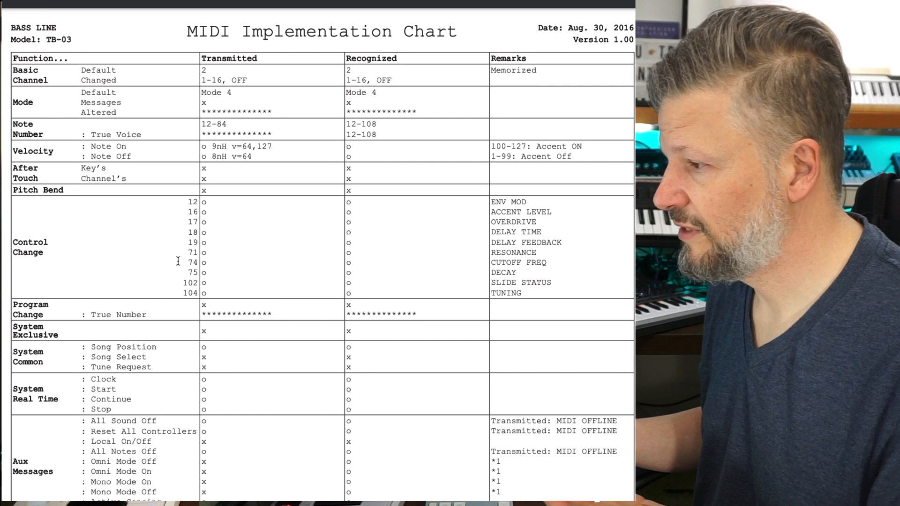
pyautogui.moveTo(153, 251)
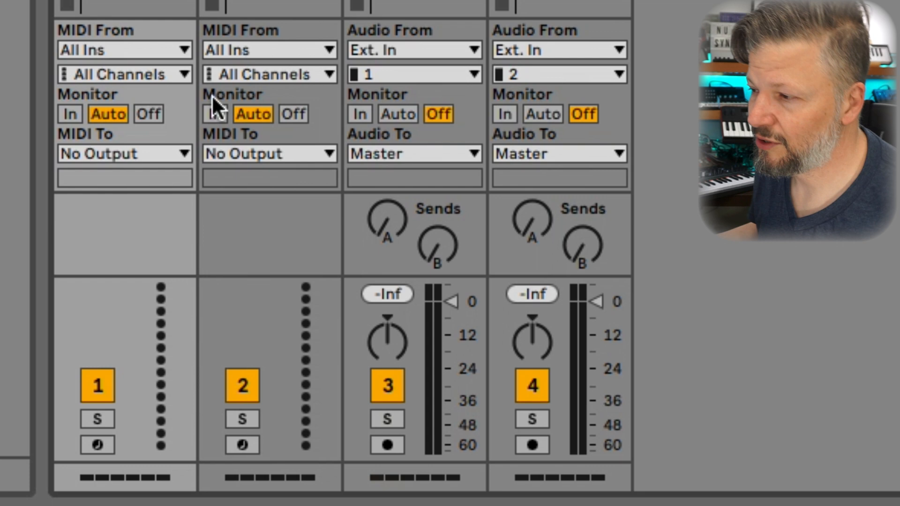
pyautogui.moveTo(94, 23)
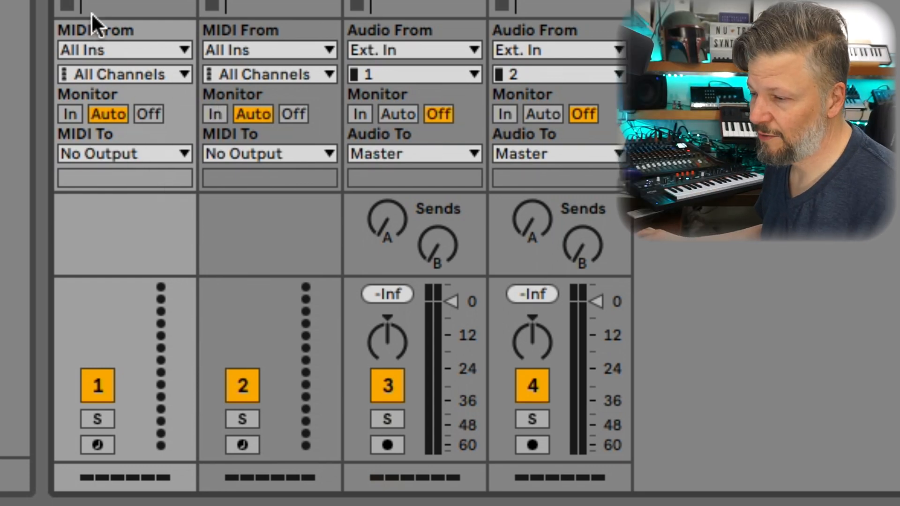
# - Open track 1's MIDI From dropdown to list connected devices like KeyStep 37 and MiniFreak
pyautogui.click(123, 50)
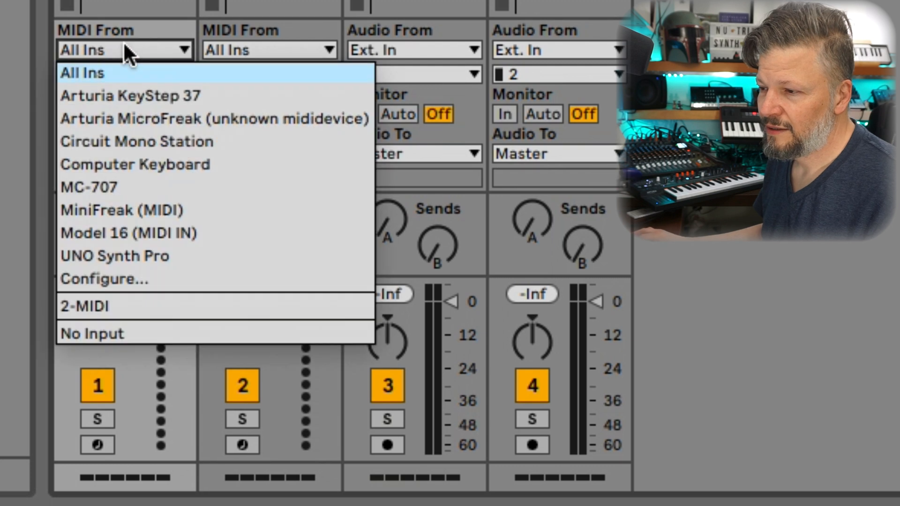
pyautogui.moveTo(133, 189)
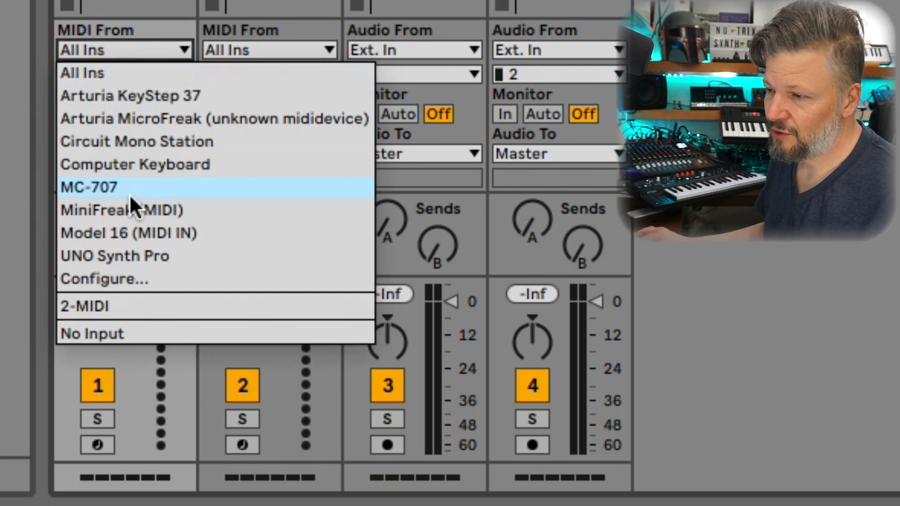
# - Set track 1's MIDI From to MiniFreak and MIDI To to MiniFreak, Ch. 1
pyautogui.click(121, 210)
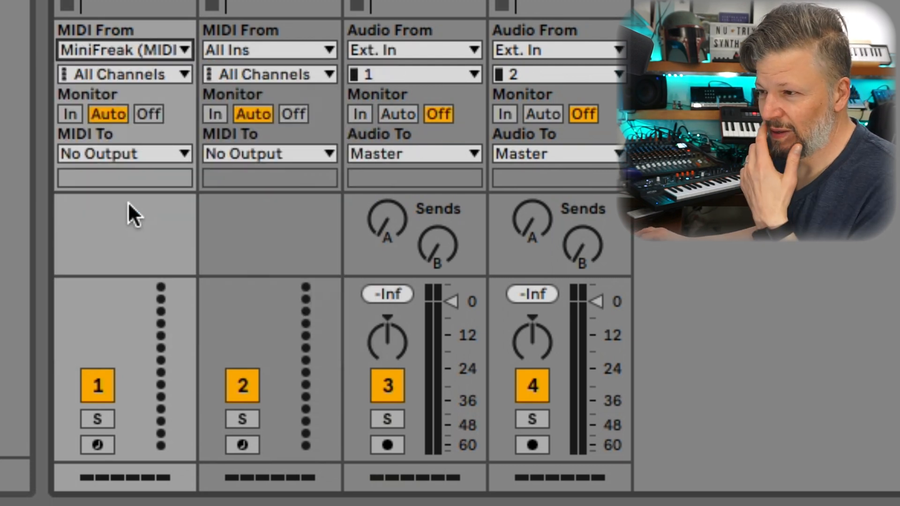
pyautogui.moveTo(221, 37)
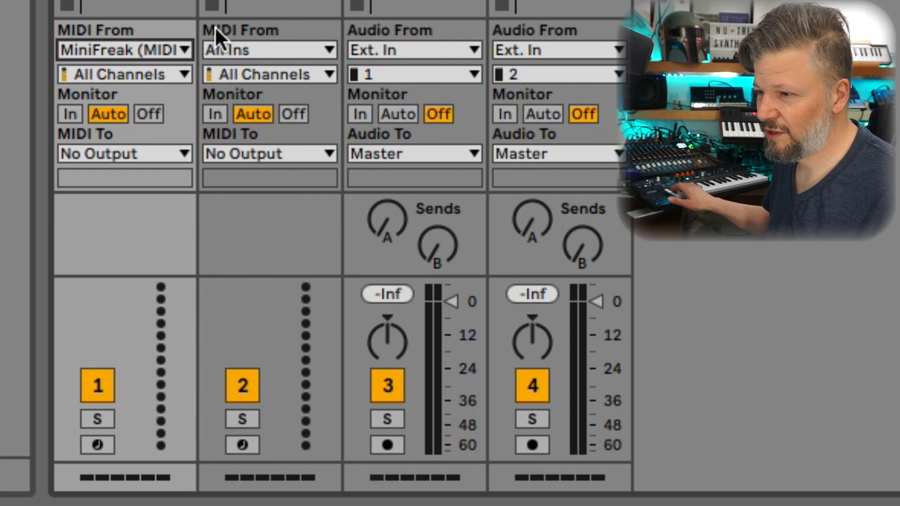
pyautogui.click(124, 153)
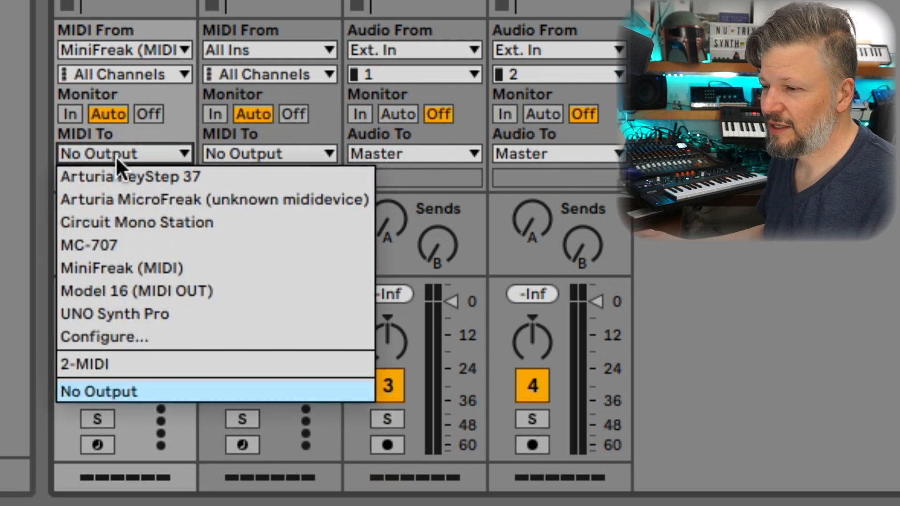
pyautogui.click(121, 268)
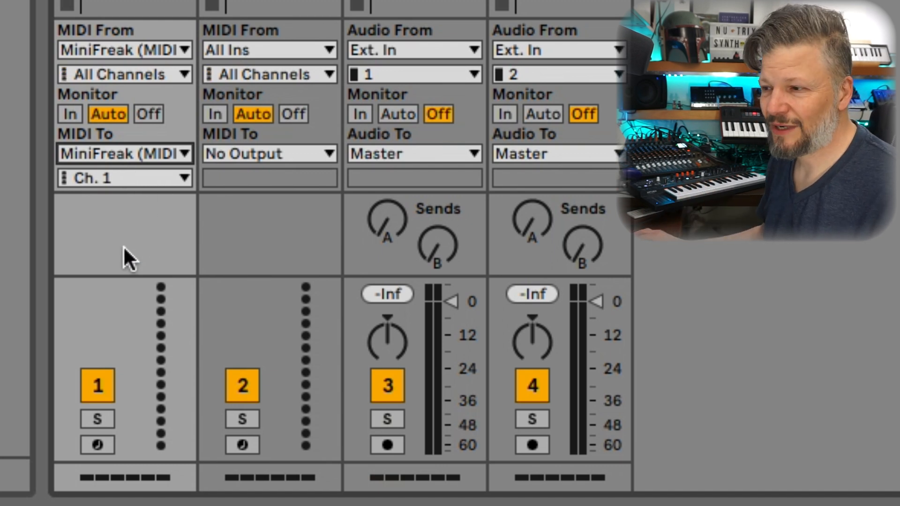
pyautogui.moveTo(147, 113)
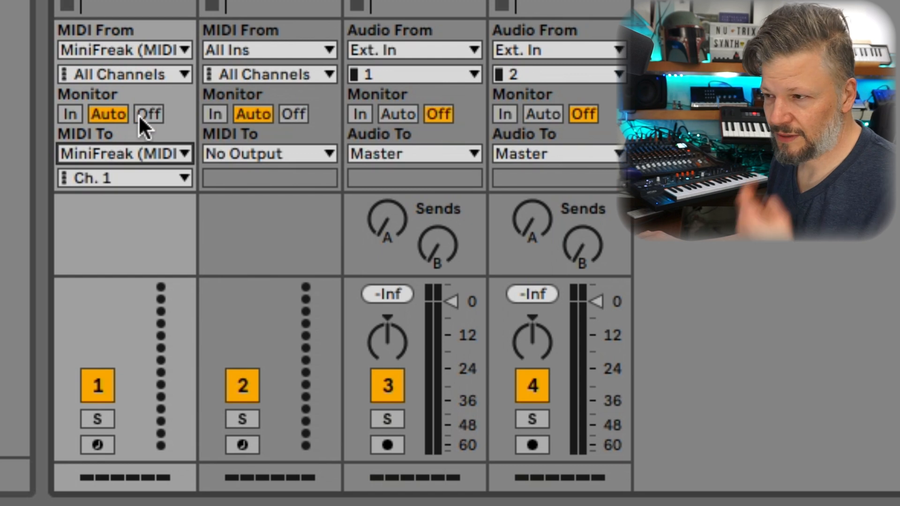
pyautogui.click(69, 113)
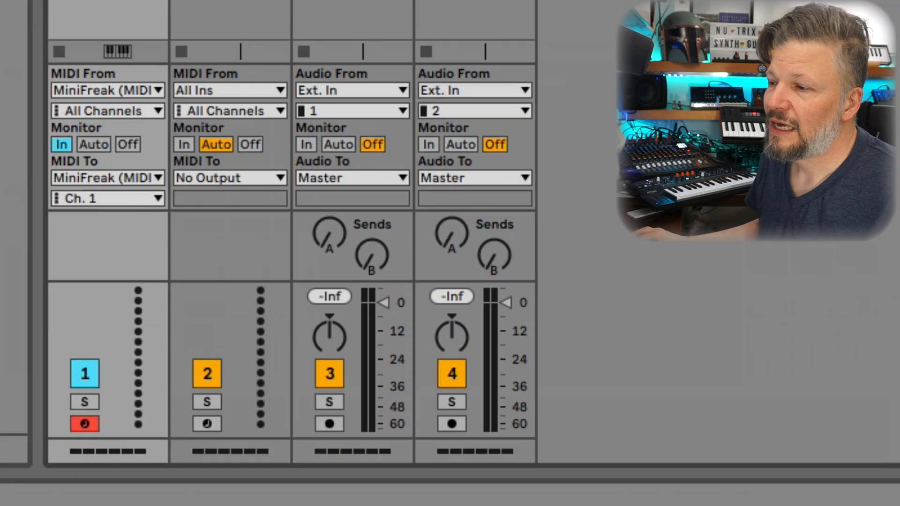
pyautogui.moveTo(79, 131)
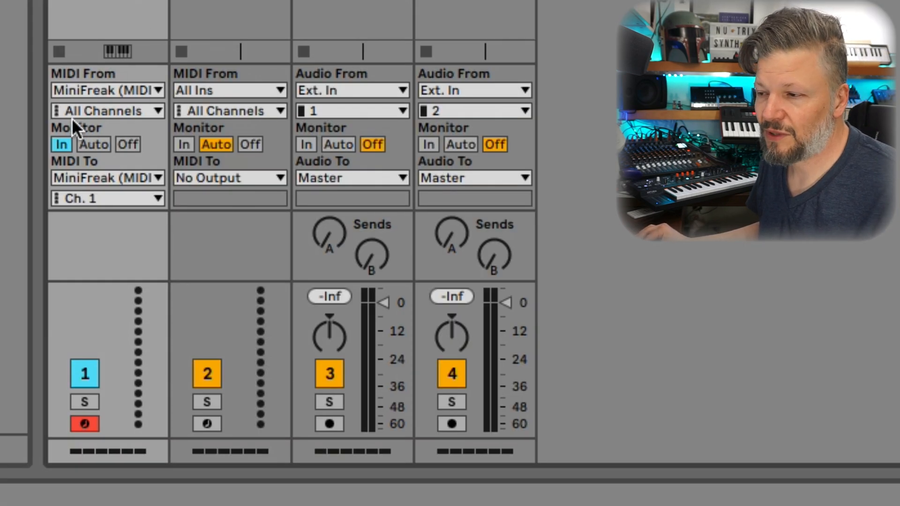
pyautogui.moveTo(102, 138)
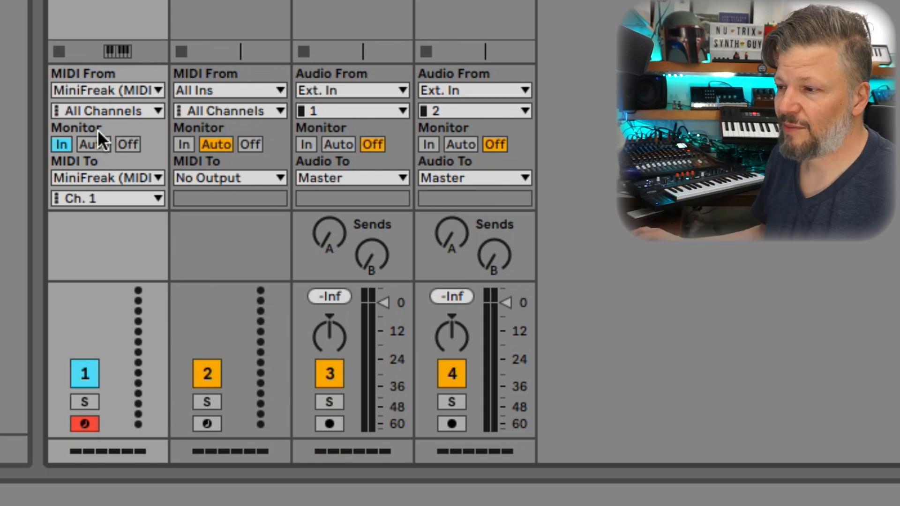
# - Switch track 1's monitoring button to Auto
pyautogui.click(93, 144)
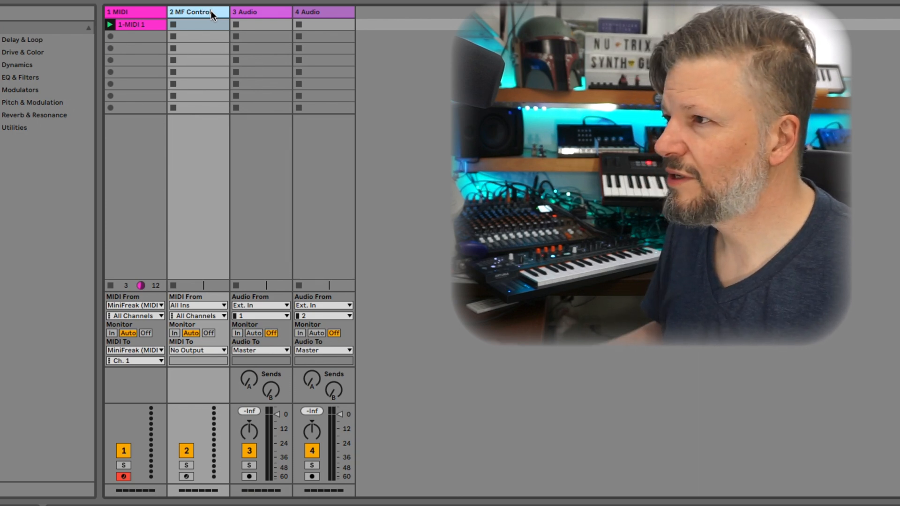
# - Select MF Control, route its MIDI To MiniFreak channel 1, and arm it
pyautogui.click(197, 305)
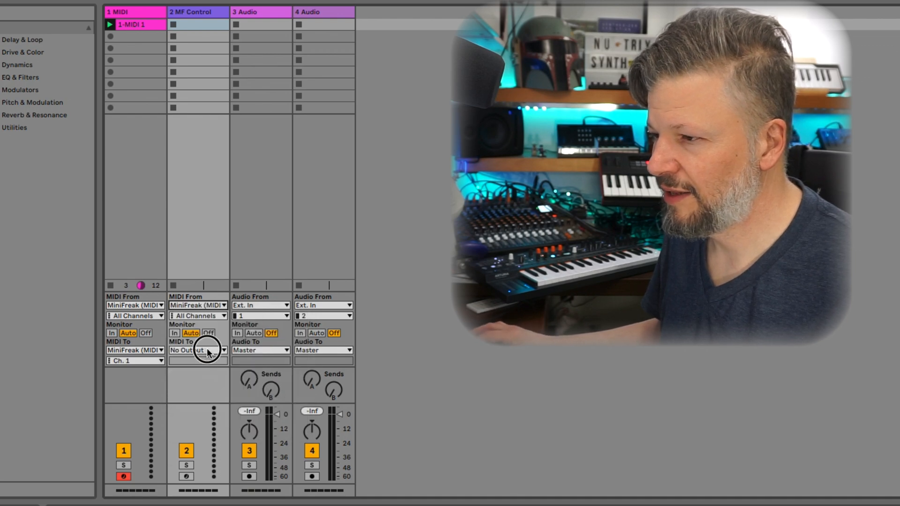
pyautogui.click(198, 350)
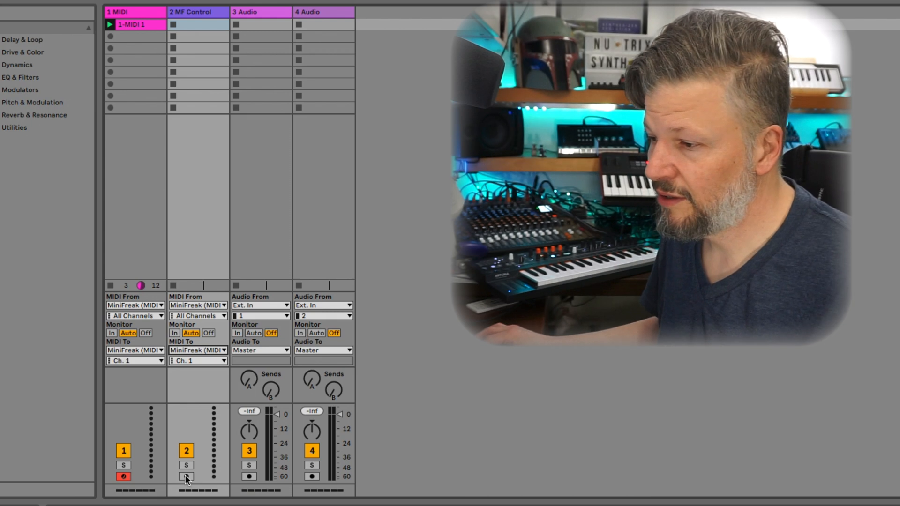
pyautogui.click(186, 477)
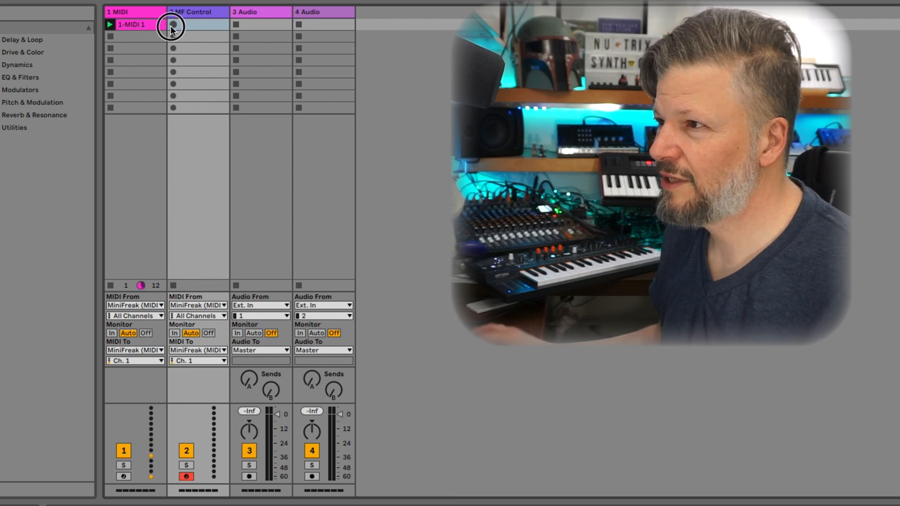
# - Launch recording in MF Control's first clip slot, creating a four-bar clip
pyautogui.click(172, 25)
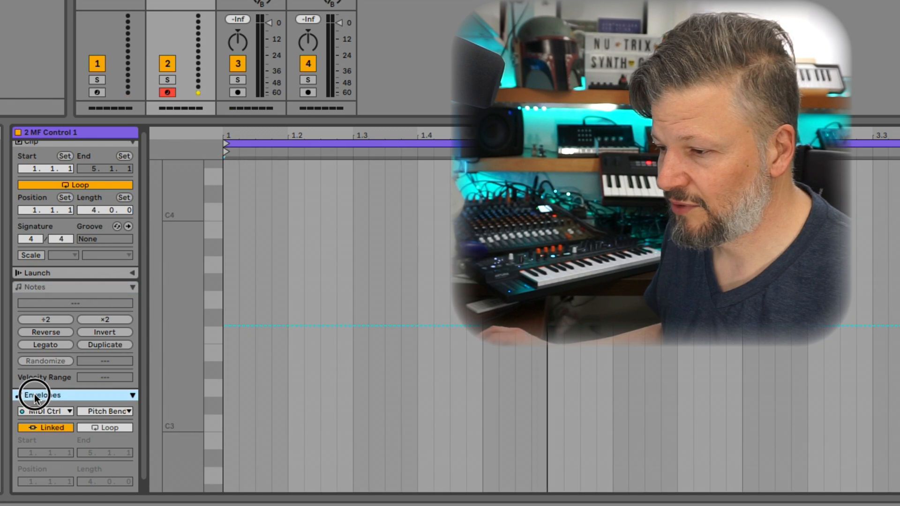
# - Pick MIDI Ctrl 74: MPE Slide in the clip's Envelopes box and draw the curve
pyautogui.click(46, 411)
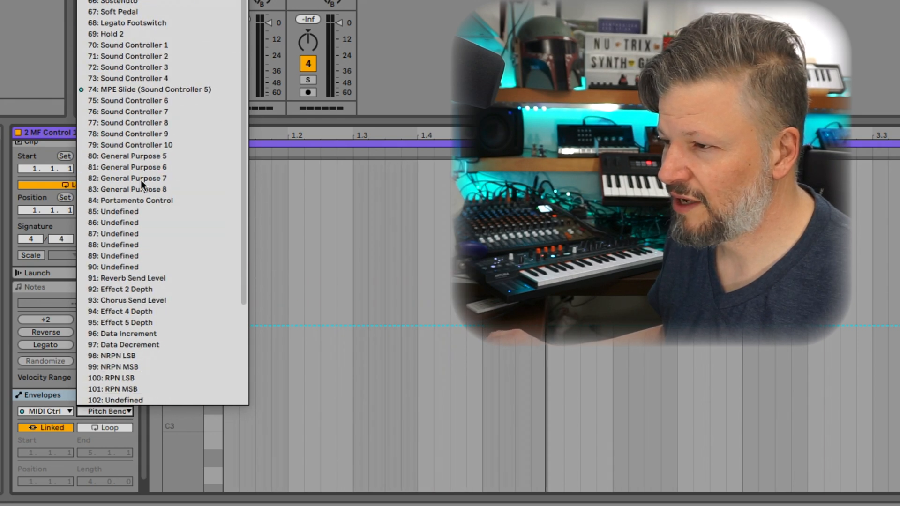
pyautogui.click(148, 89)
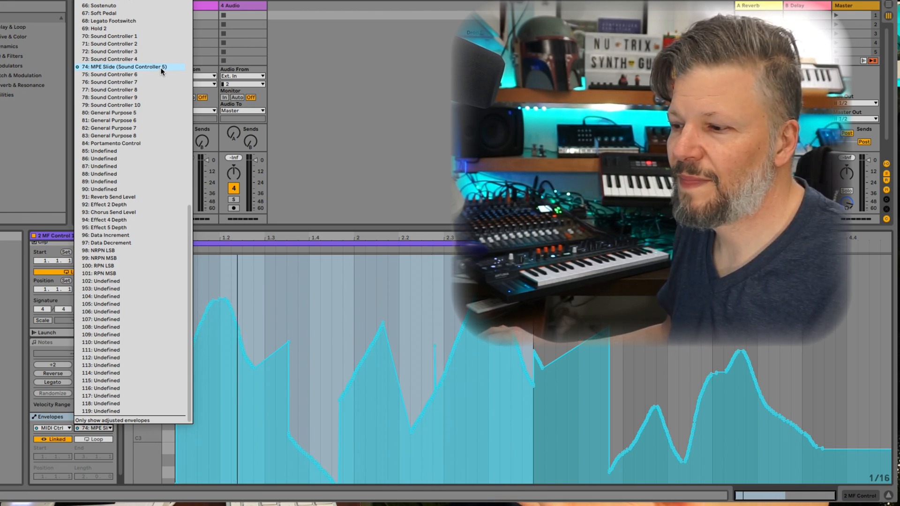
pyautogui.scroll(3)
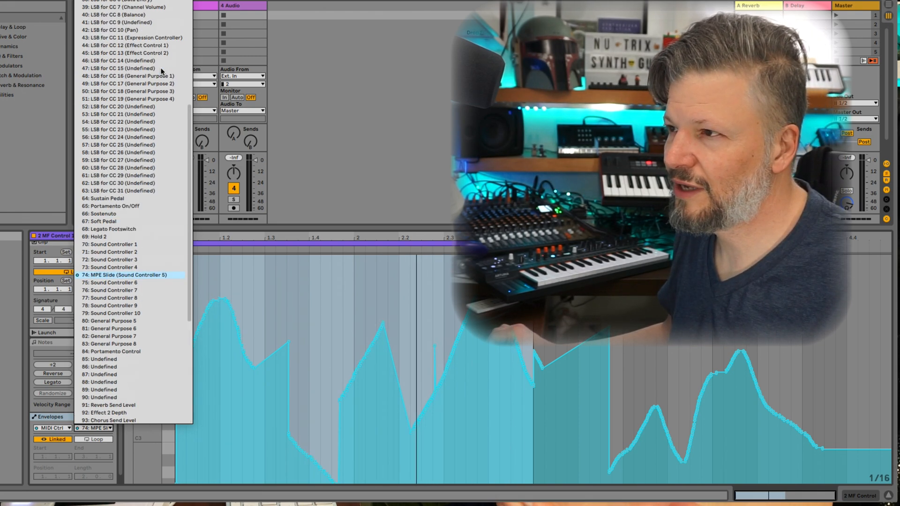
pyautogui.scroll(3)
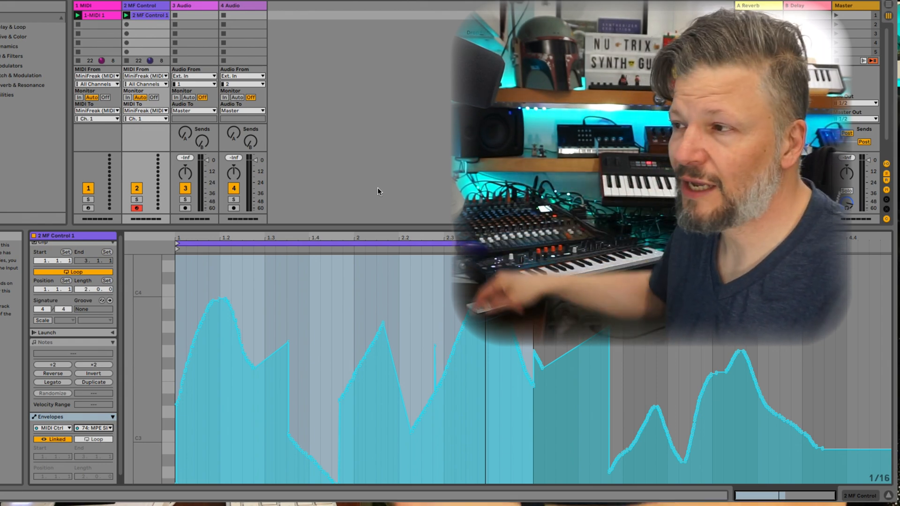
# - Set track 3's Audio From to Ext. In 11/12 with Auto monitoring
pyautogui.click(194, 76)
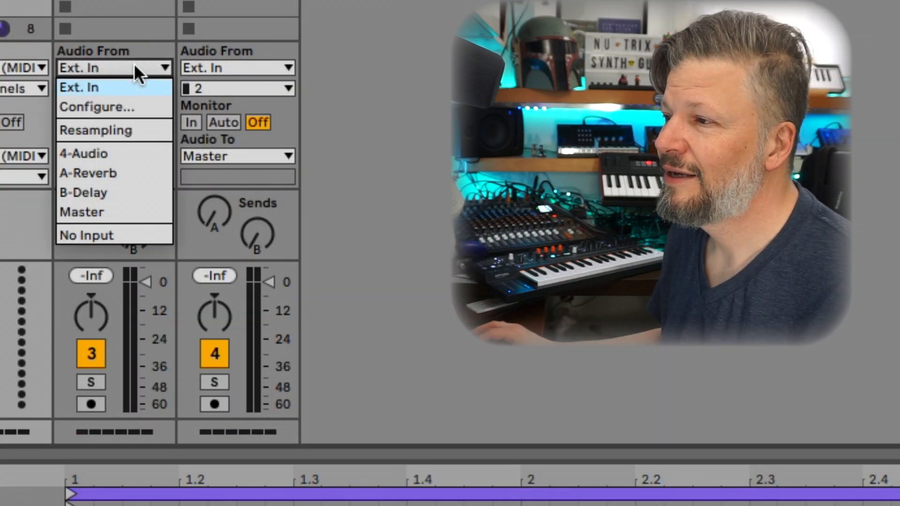
pyautogui.click(113, 88)
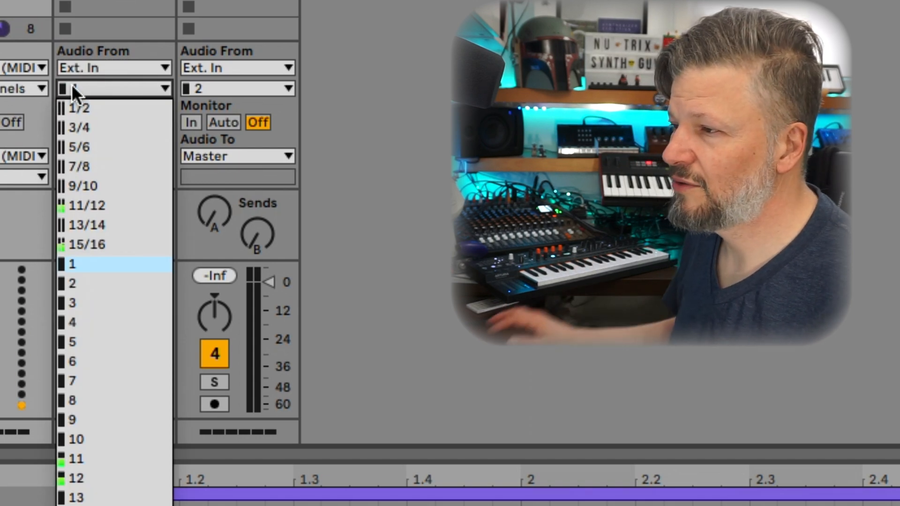
pyautogui.click(86, 205)
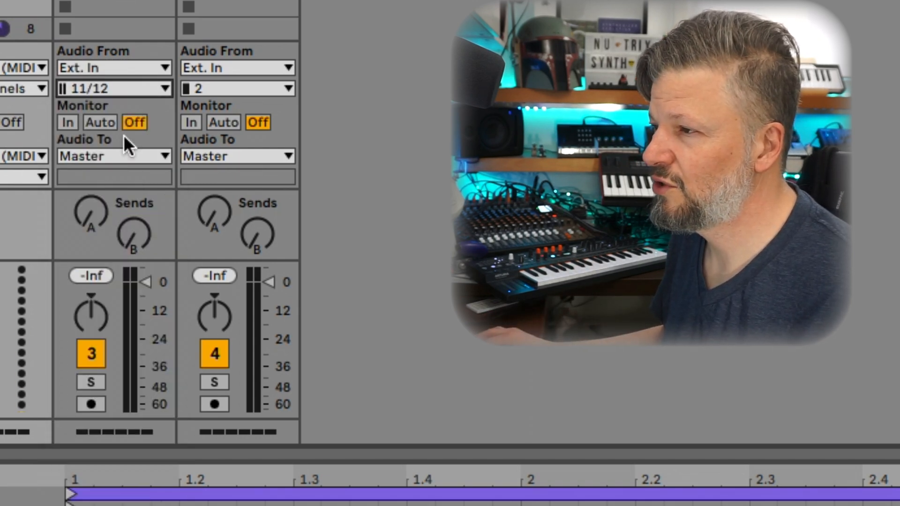
pyautogui.click(90, 403)
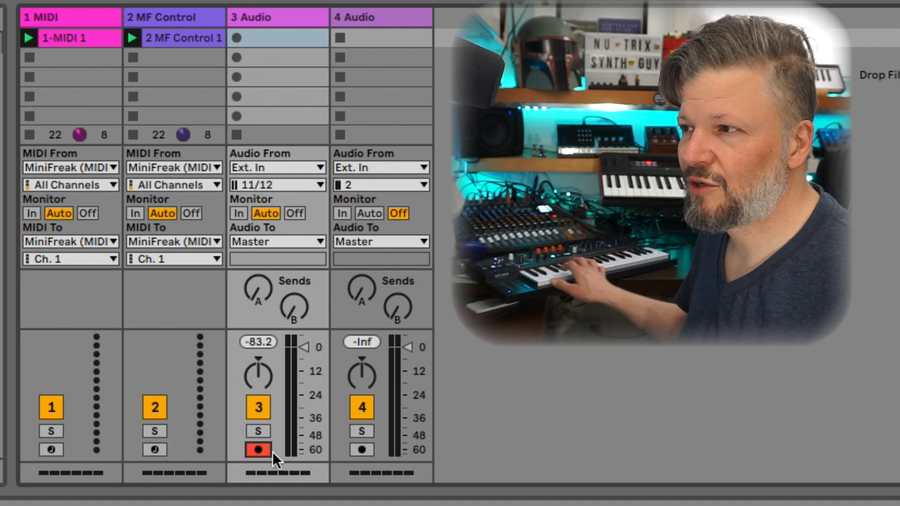
pyautogui.moveTo(279, 324)
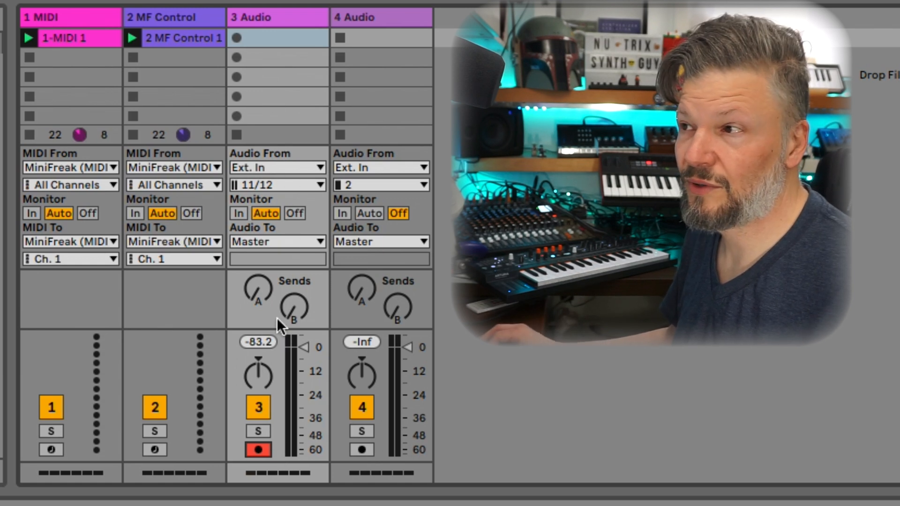
# - Start recording clip 3-Audio 1 in track 3's first clip slot
pyautogui.click(235, 38)
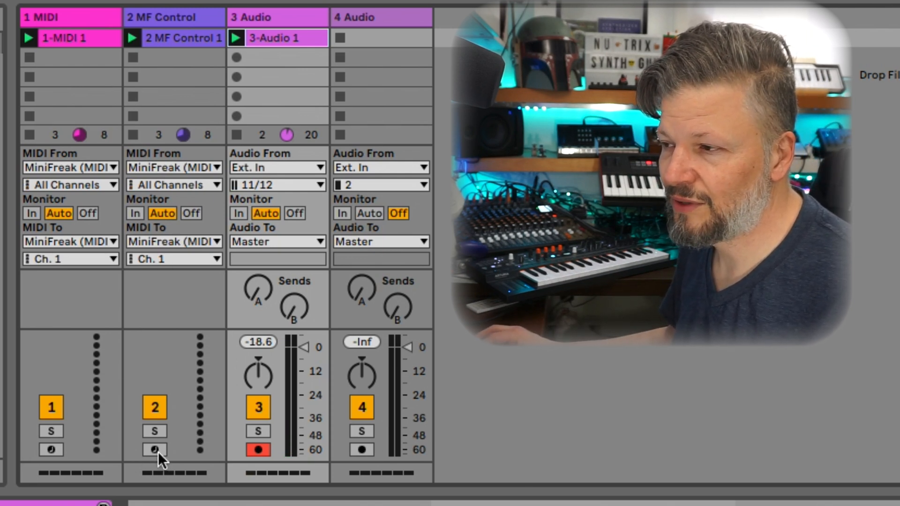
# - Re-arm track 2, MF Control, for recording alongside audio track 3
pyautogui.click(154, 449)
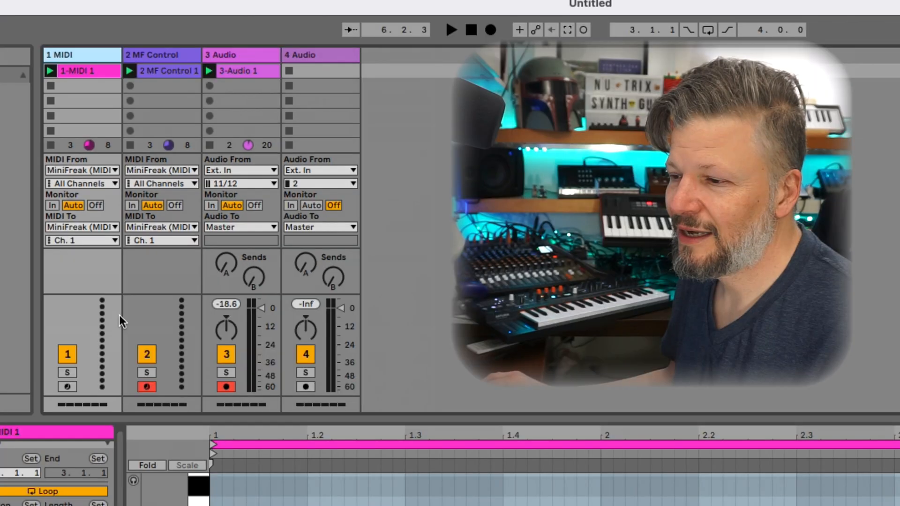
pyautogui.moveTo(580, 33)
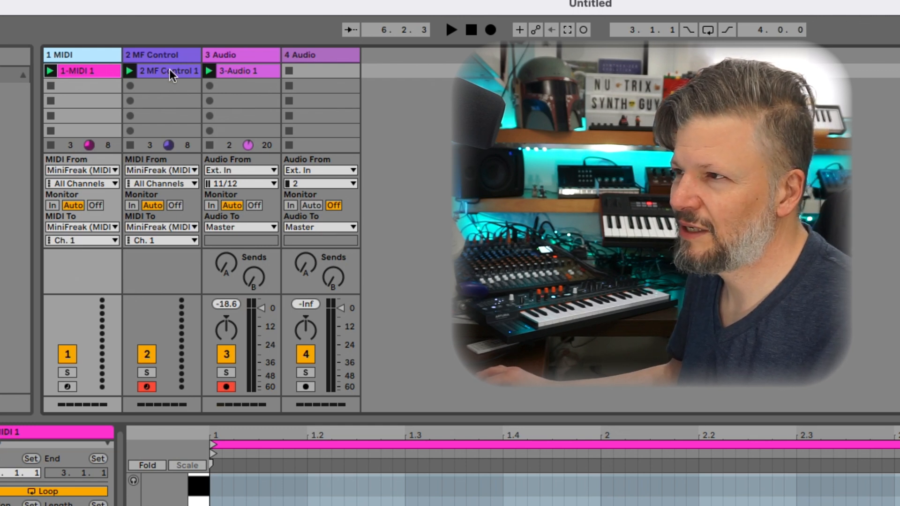
pyautogui.moveTo(119, 71)
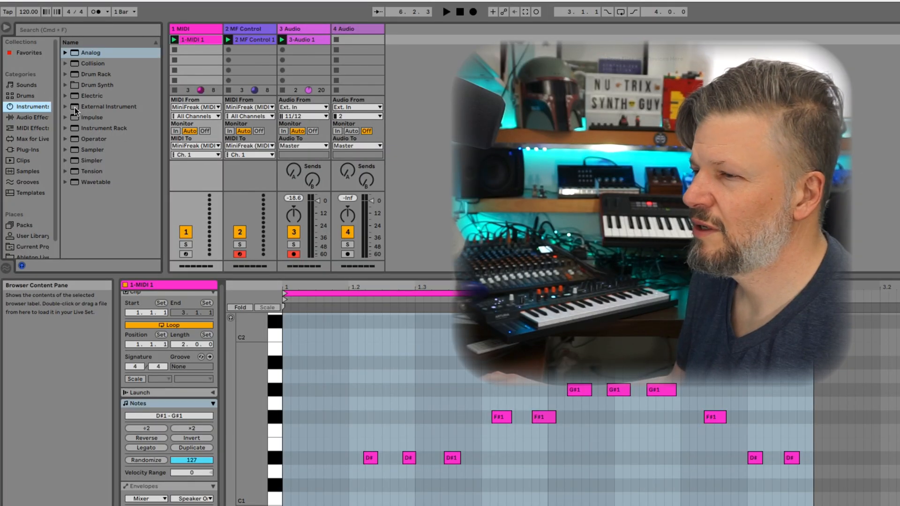
# - Load External Instrument from the Instruments browser onto a new fifth track
pyautogui.click(109, 106)
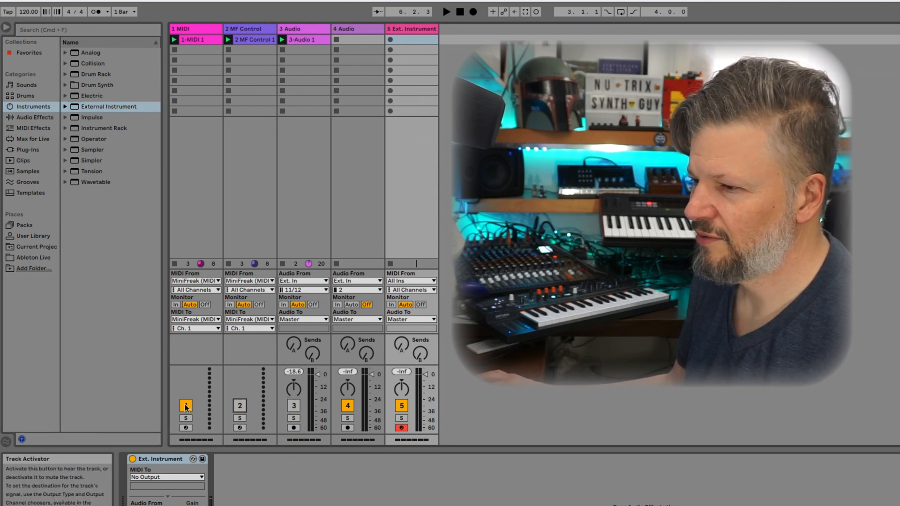
# - Set the Ext. Instrument track's MIDI From and its device's MIDI To to MiniFreak
pyautogui.click(186, 405)
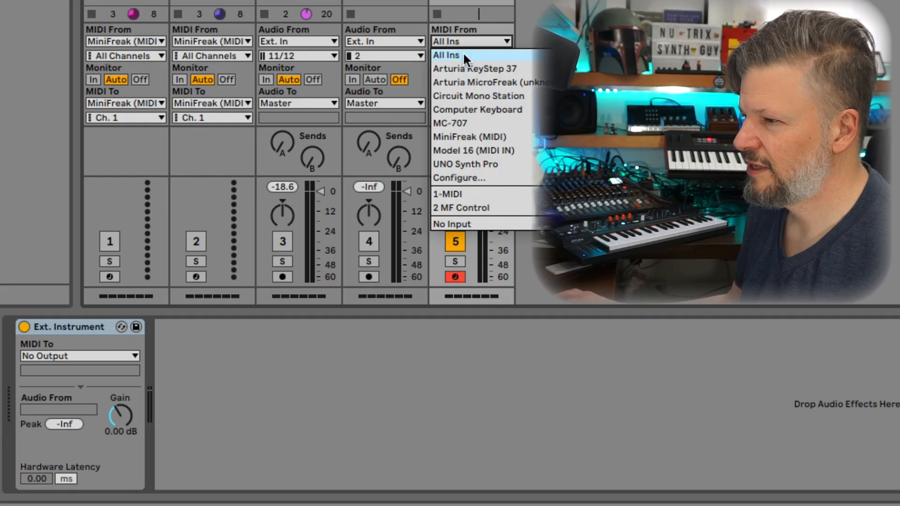
pyautogui.click(469, 137)
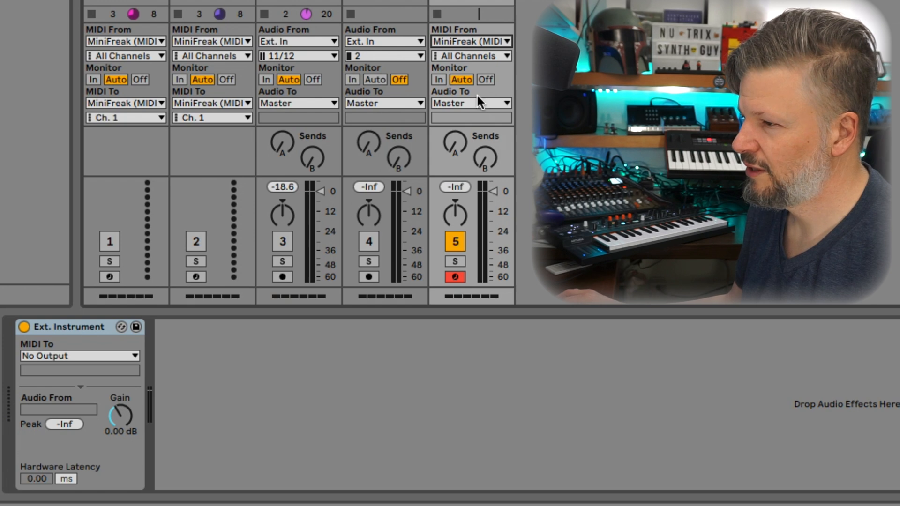
pyautogui.moveTo(85, 378)
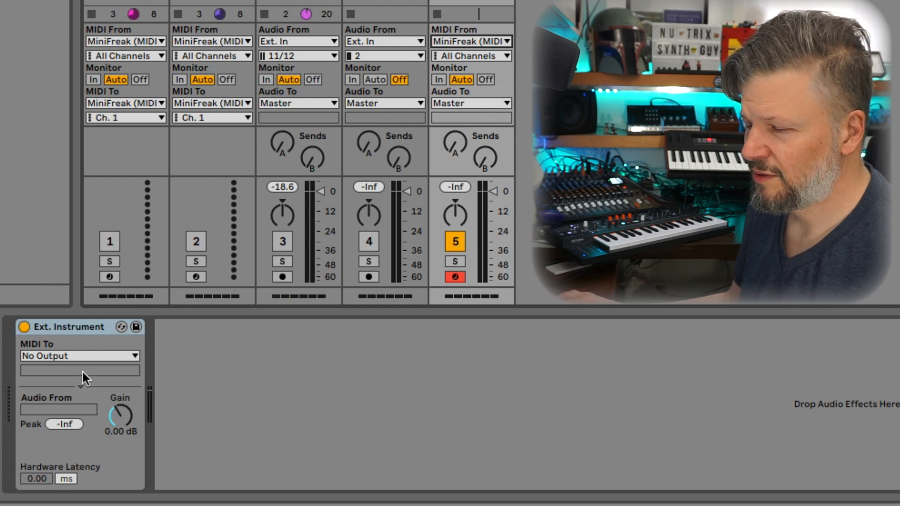
pyautogui.click(79, 356)
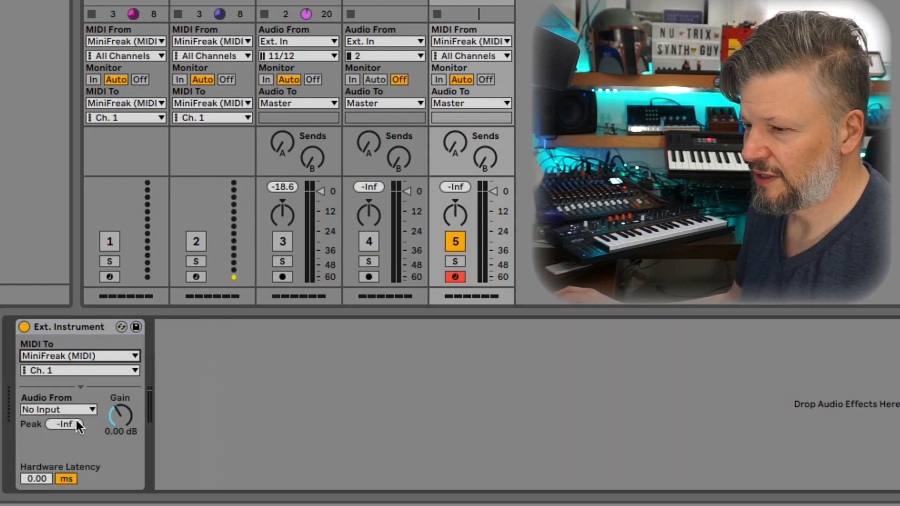
pyautogui.moveTo(69, 414)
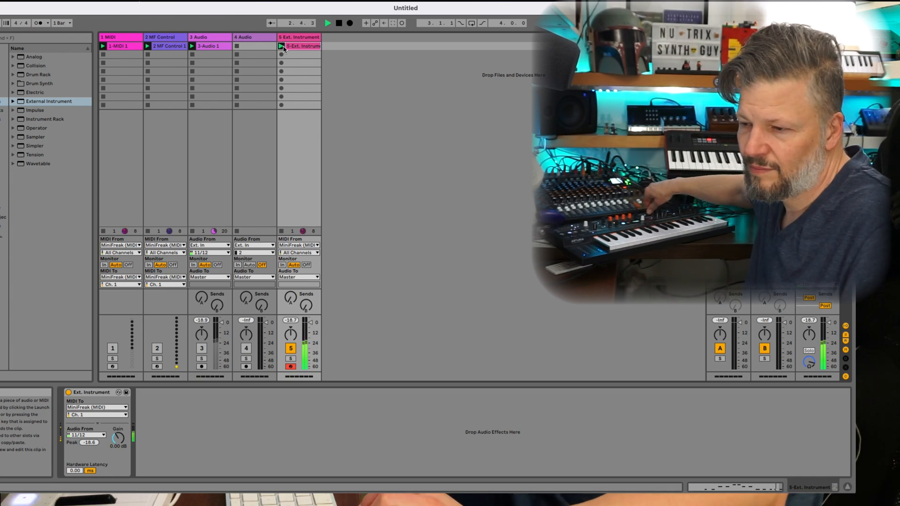
# - Open the recorded Ext. Instrument clip and show its MIDI Ctrl 74: MPE Slide envelope
pyautogui.doubleClick(298, 46)
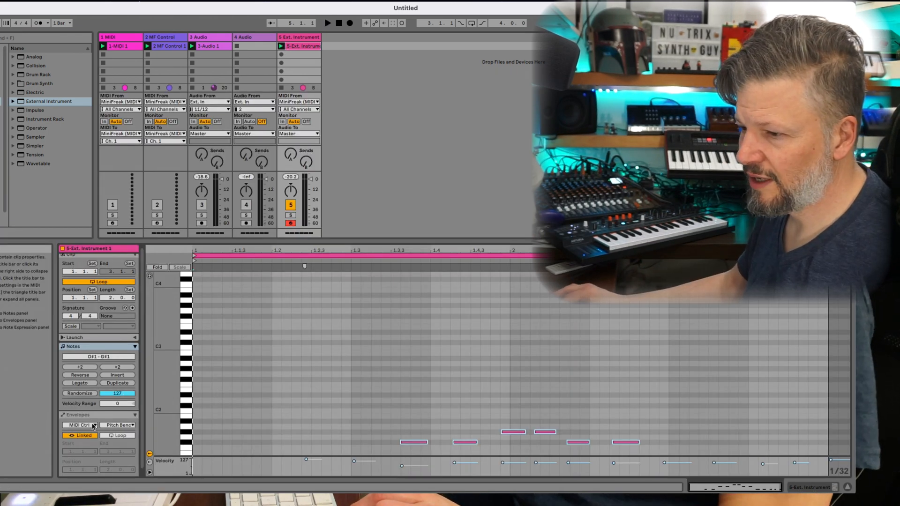
pyautogui.click(80, 425)
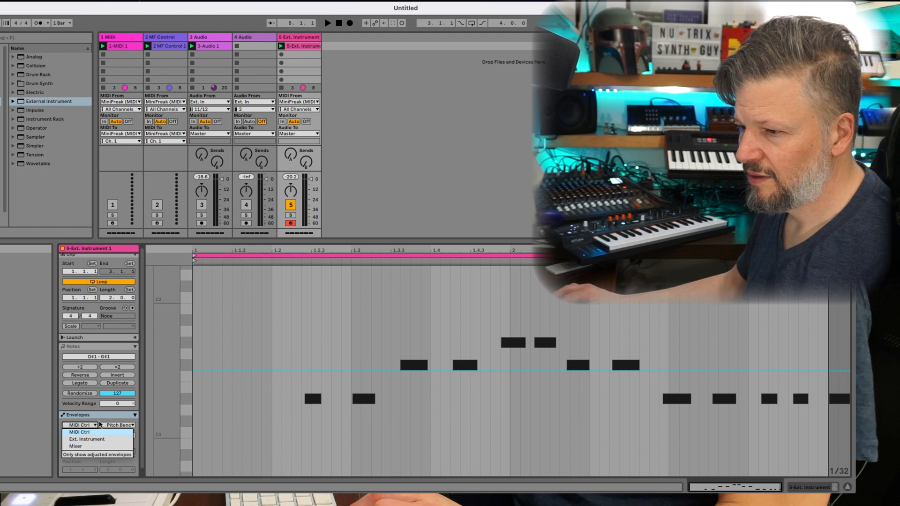
pyautogui.click(118, 425)
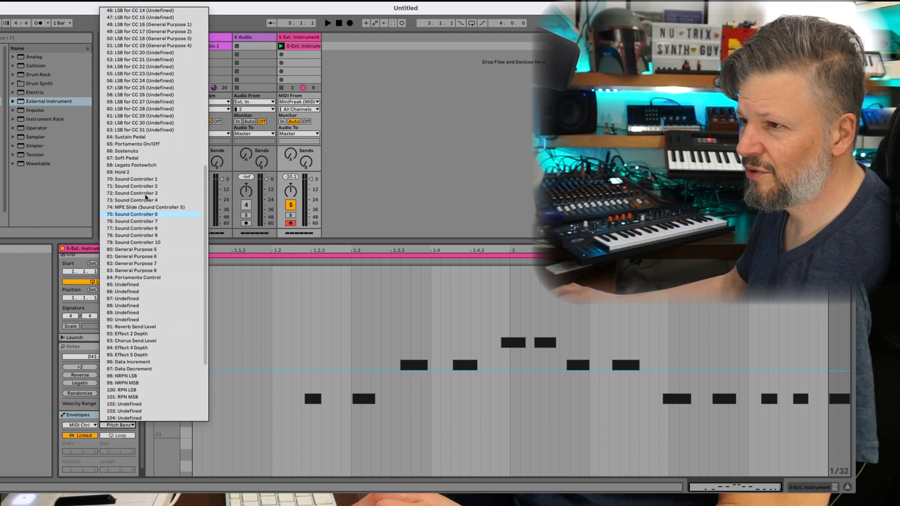
pyautogui.click(144, 207)
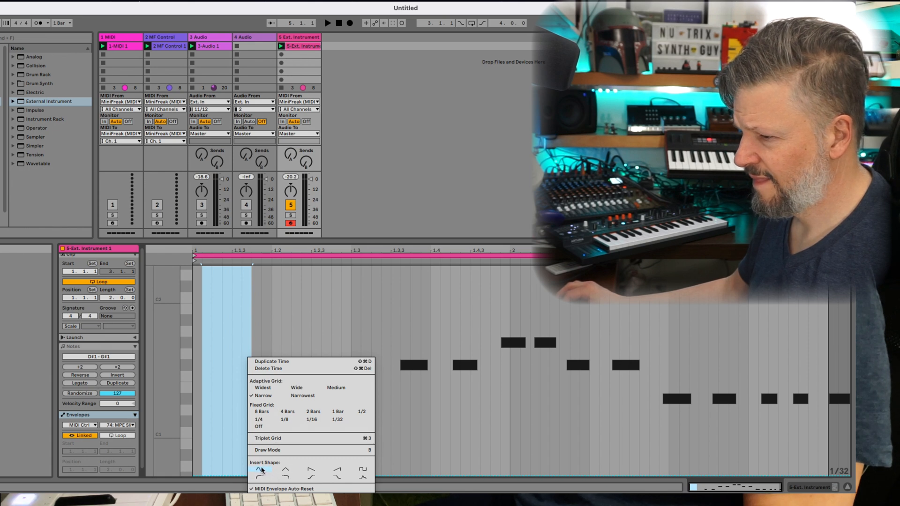
# - Insert a preset shape into the clip's CC74 envelope
pyautogui.click(262, 470)
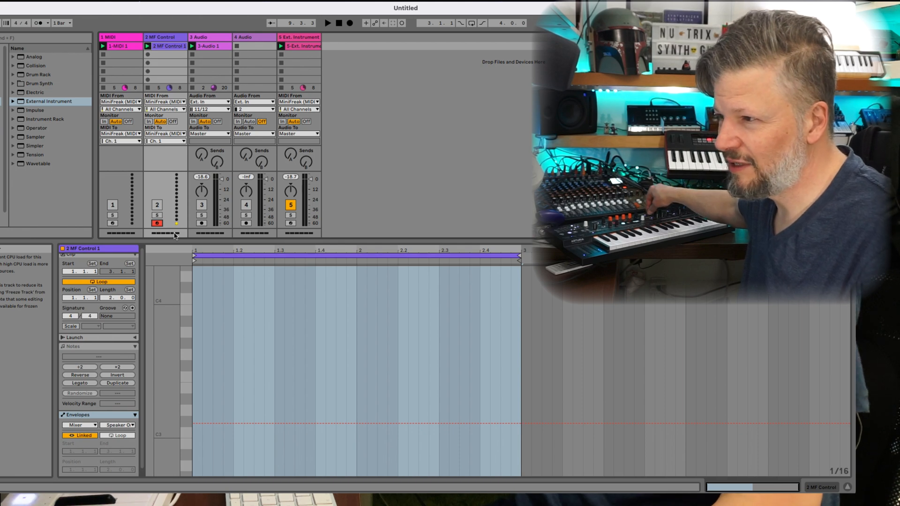
# - Show the Ext. Instrument clip with its CC74 envelope and launch it
pyautogui.click(291, 223)
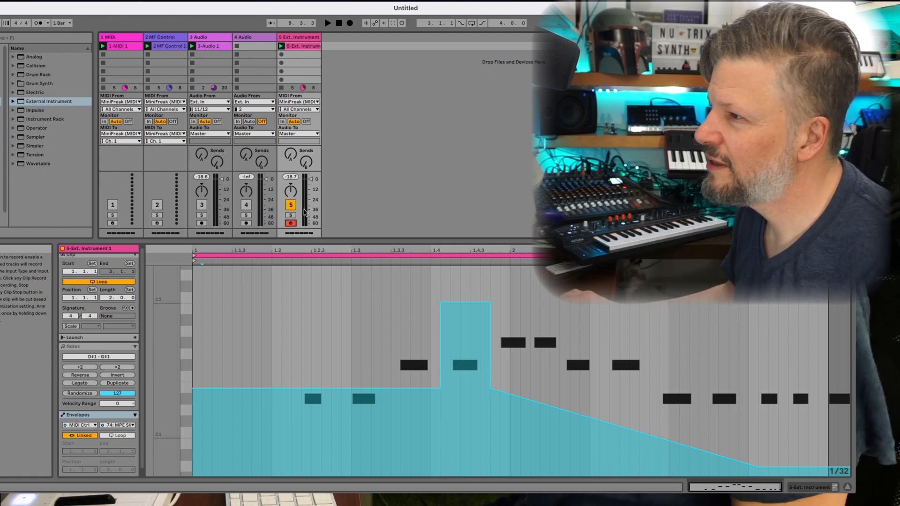
pyautogui.rightClick(299, 46)
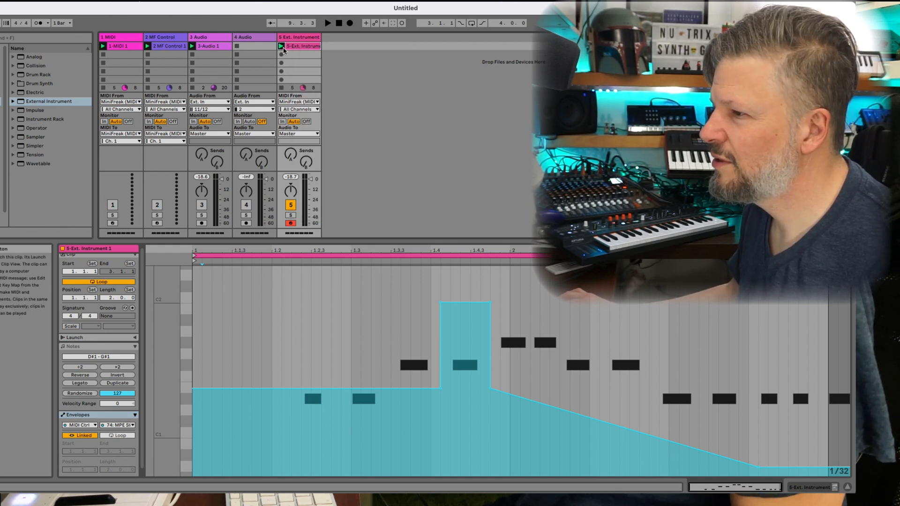
pyautogui.click(327, 23)
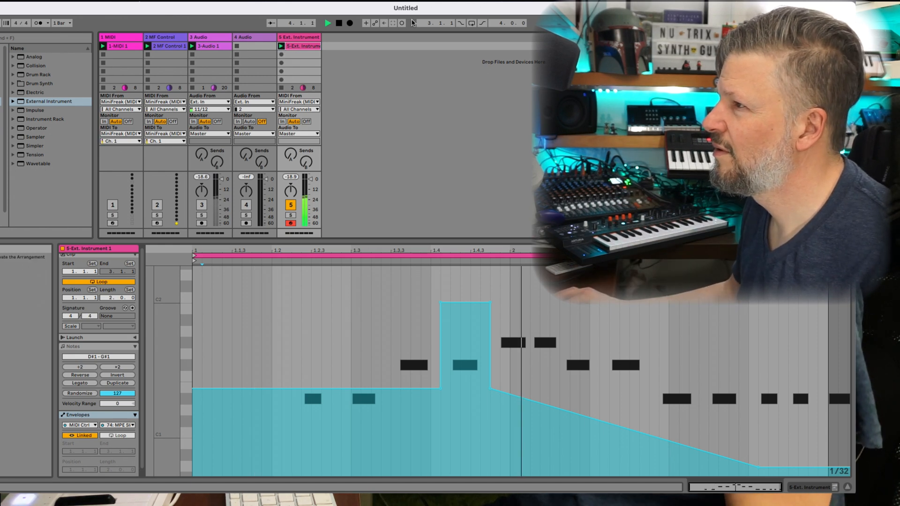
# - Relaunch the Ext. Instrument clip, stop playback, then launch the MF Control clip
pyautogui.rightClick(300, 46)
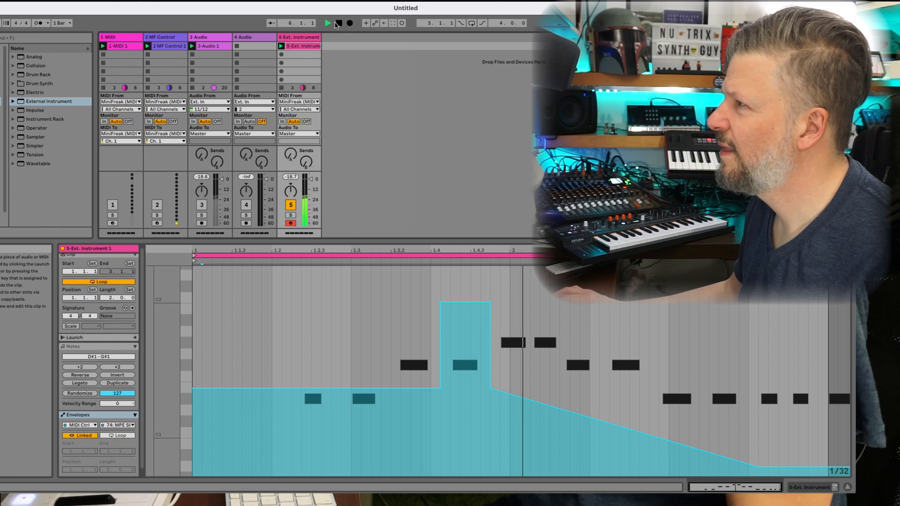
pyautogui.click(326, 23)
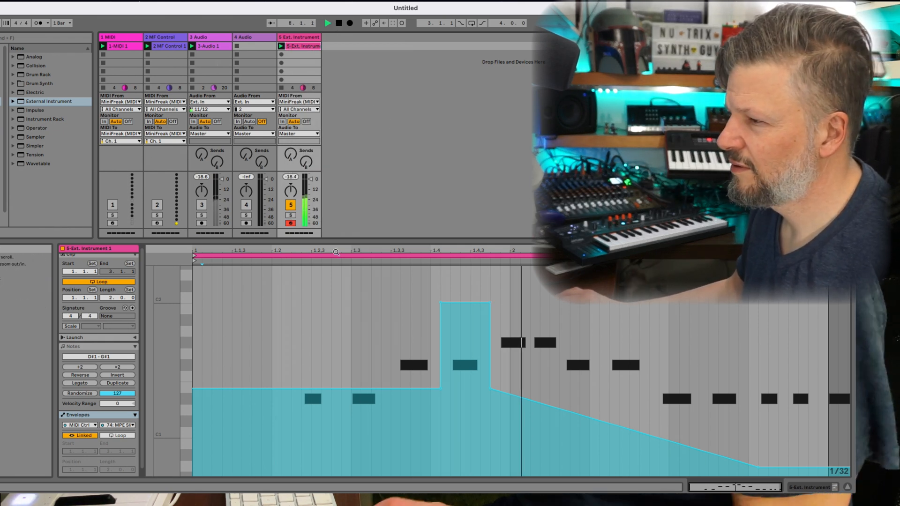
pyautogui.click(338, 23)
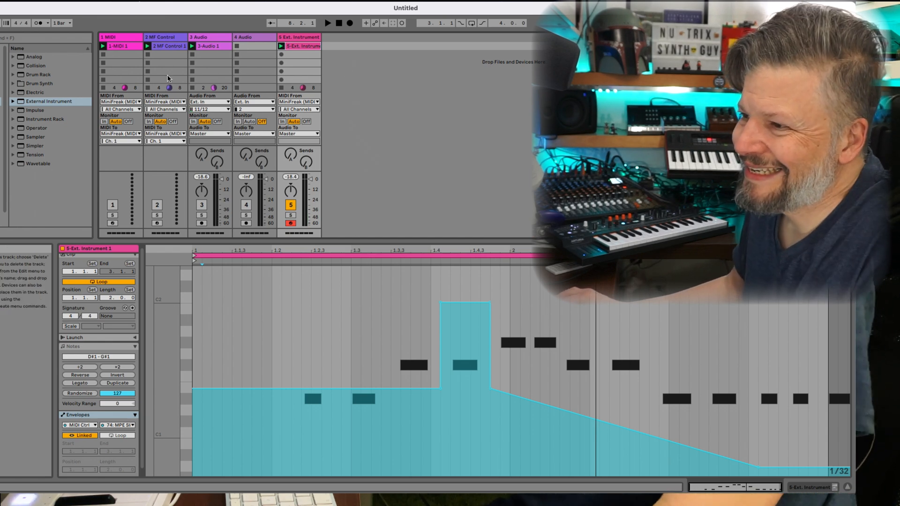
pyautogui.click(166, 46)
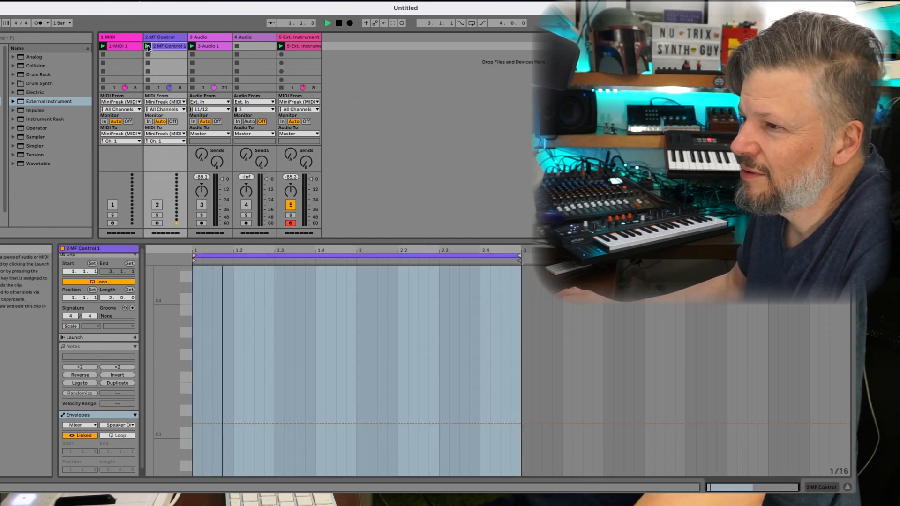